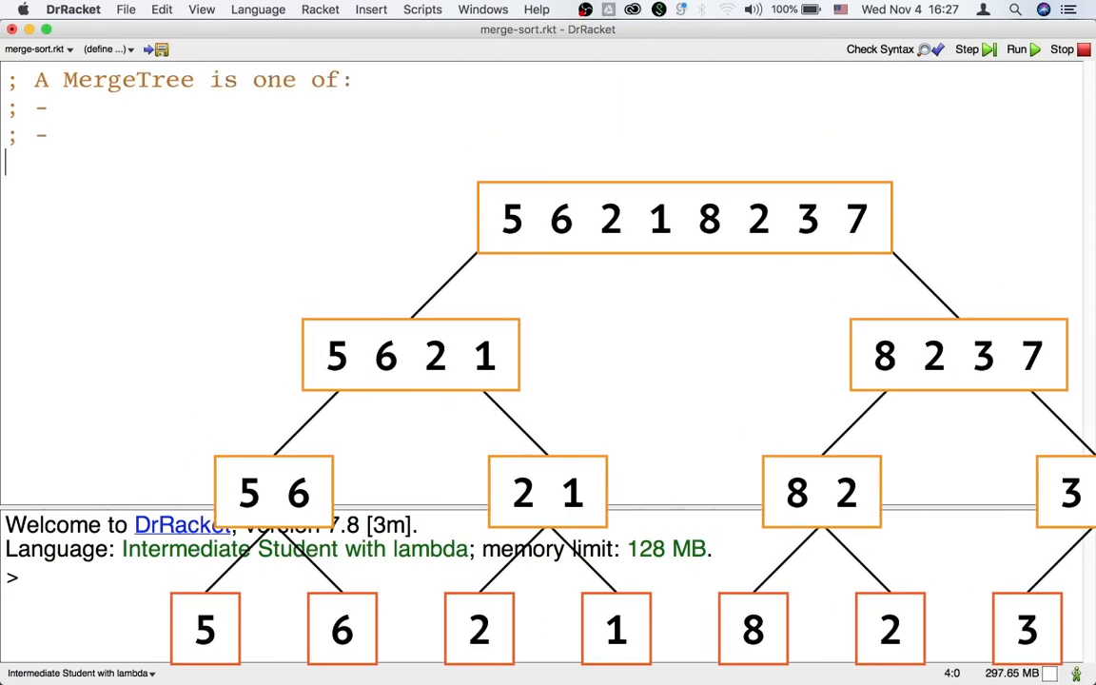
pyautogui.write('(define-struct split [former latter')
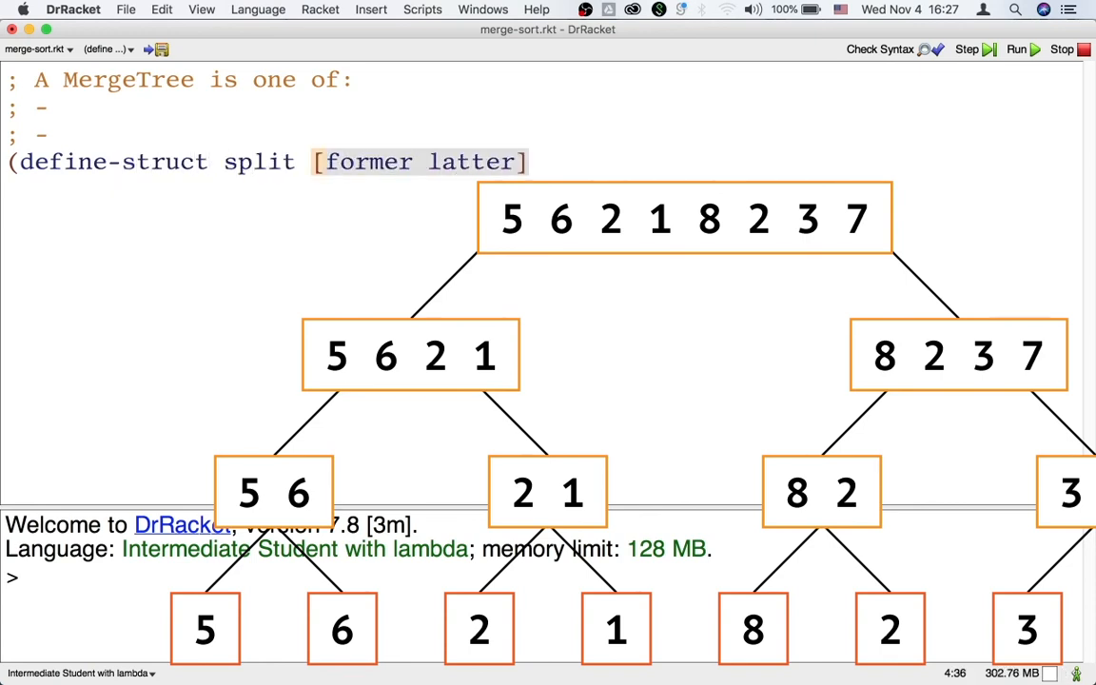
pyautogui.write('(make-s')
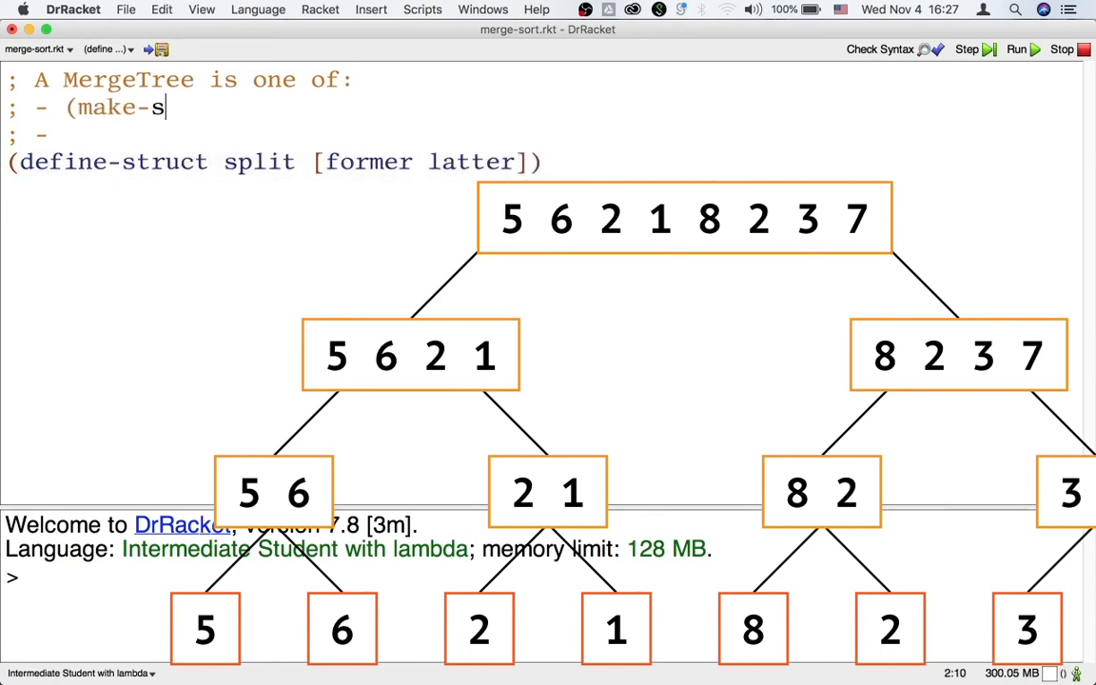
pyautogui.write('plit MergeTree Mer')
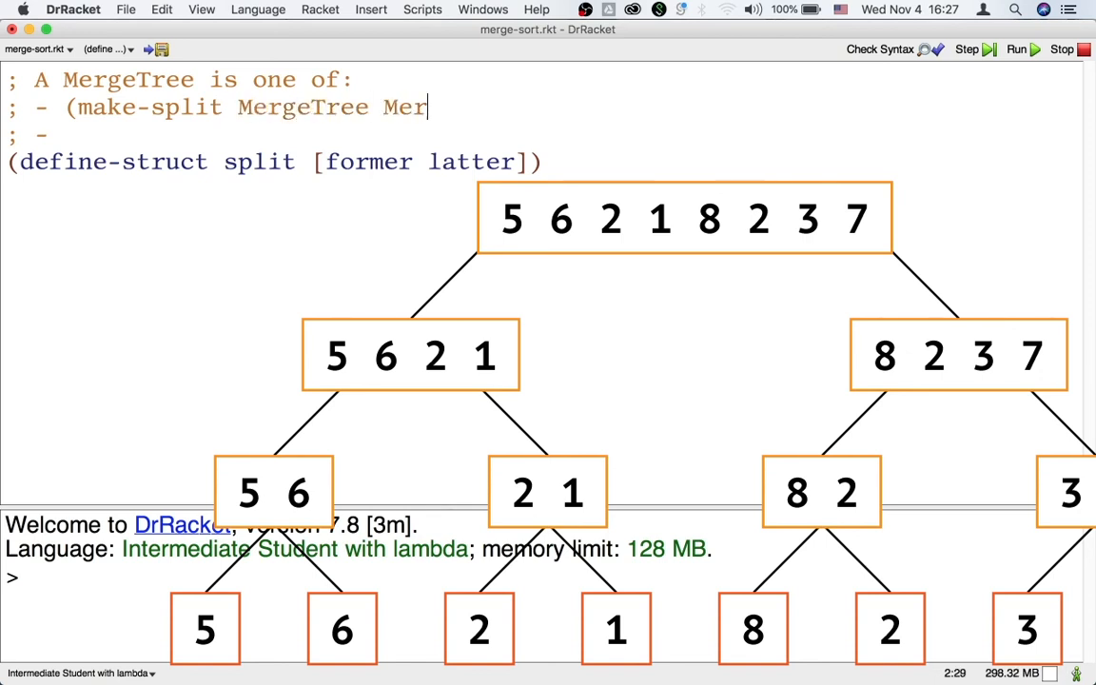
pyautogui.write('geTree)')
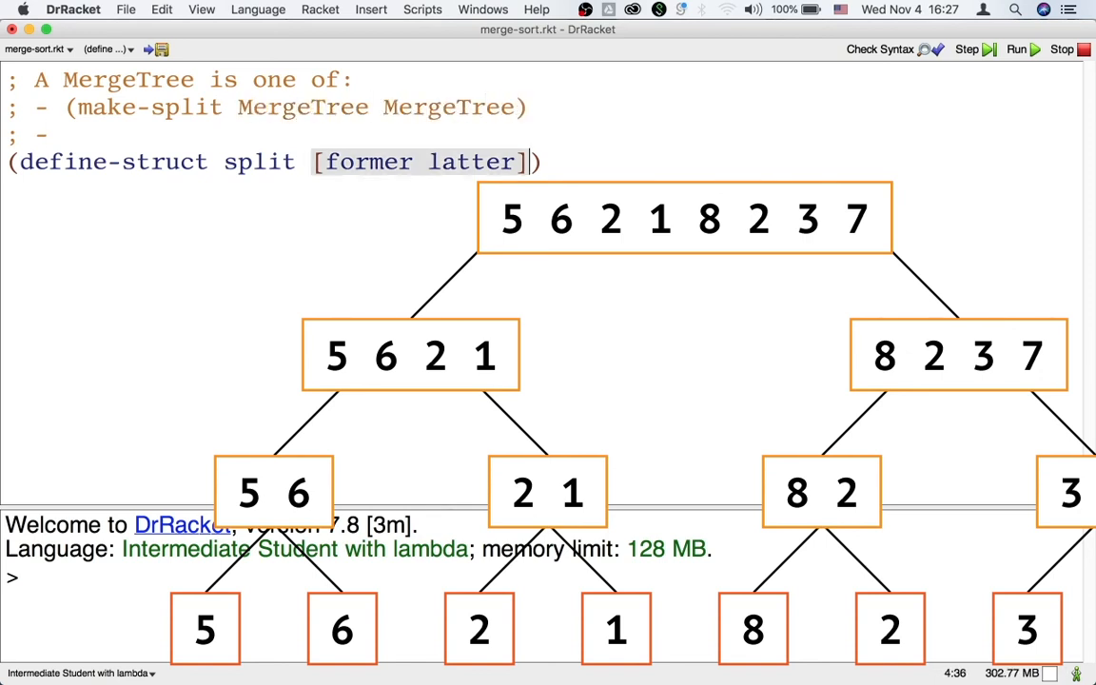
pyautogui.write('(define-st')
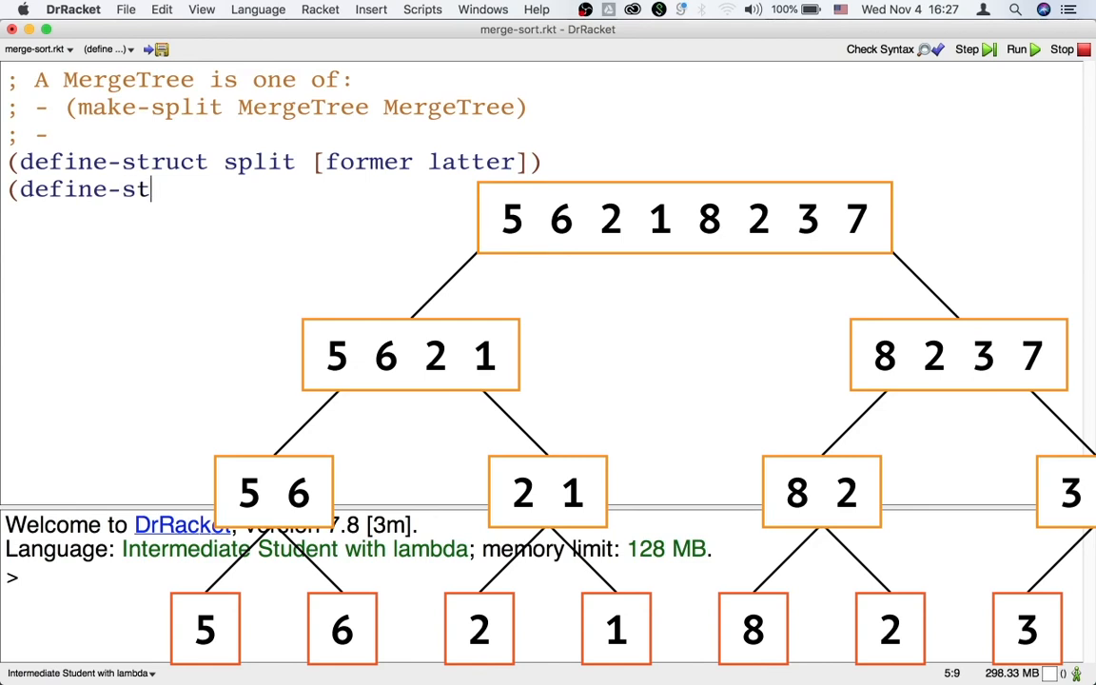
pyautogui.write('ruct single [element')
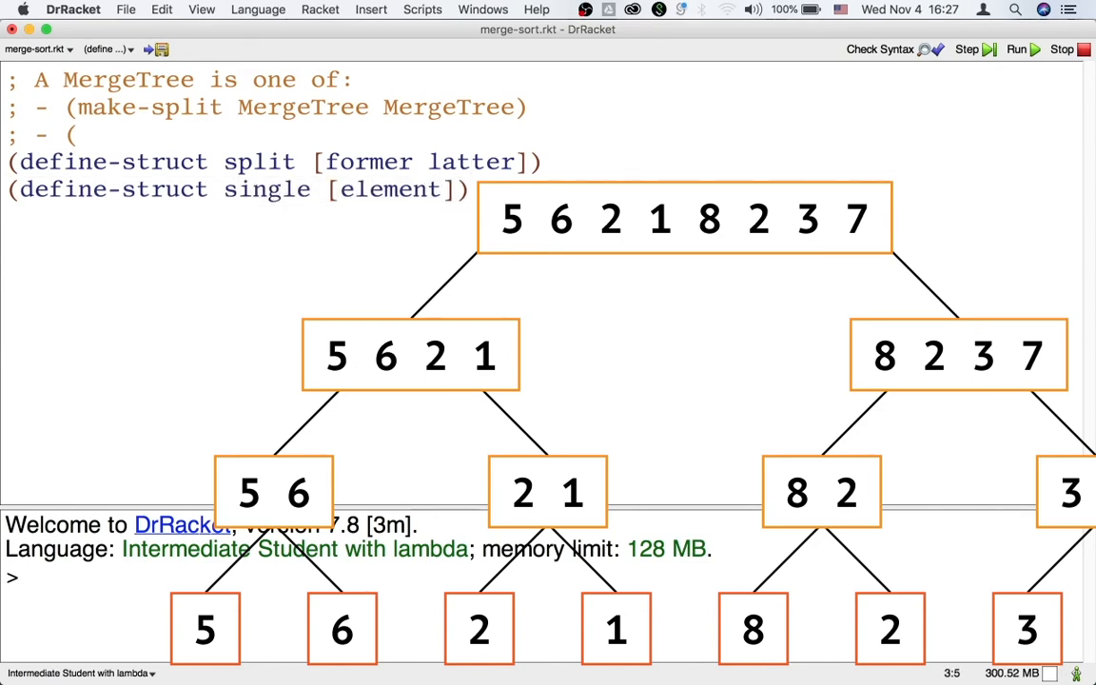
pyautogui.write('(make-single Num')
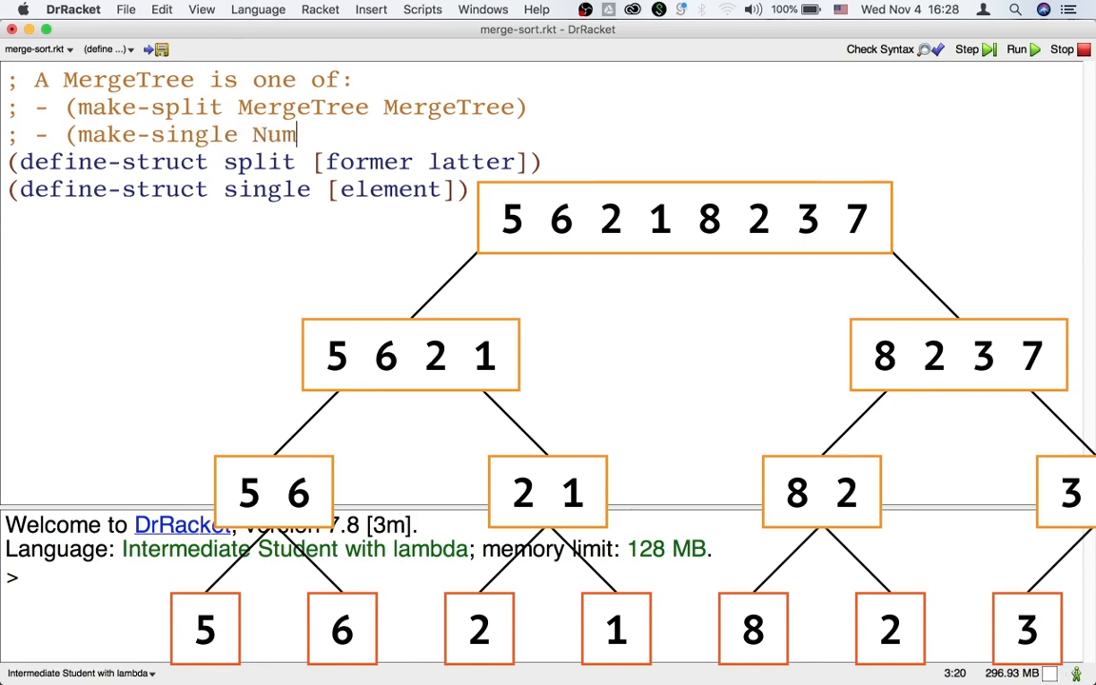
pyautogui.write('ber)')
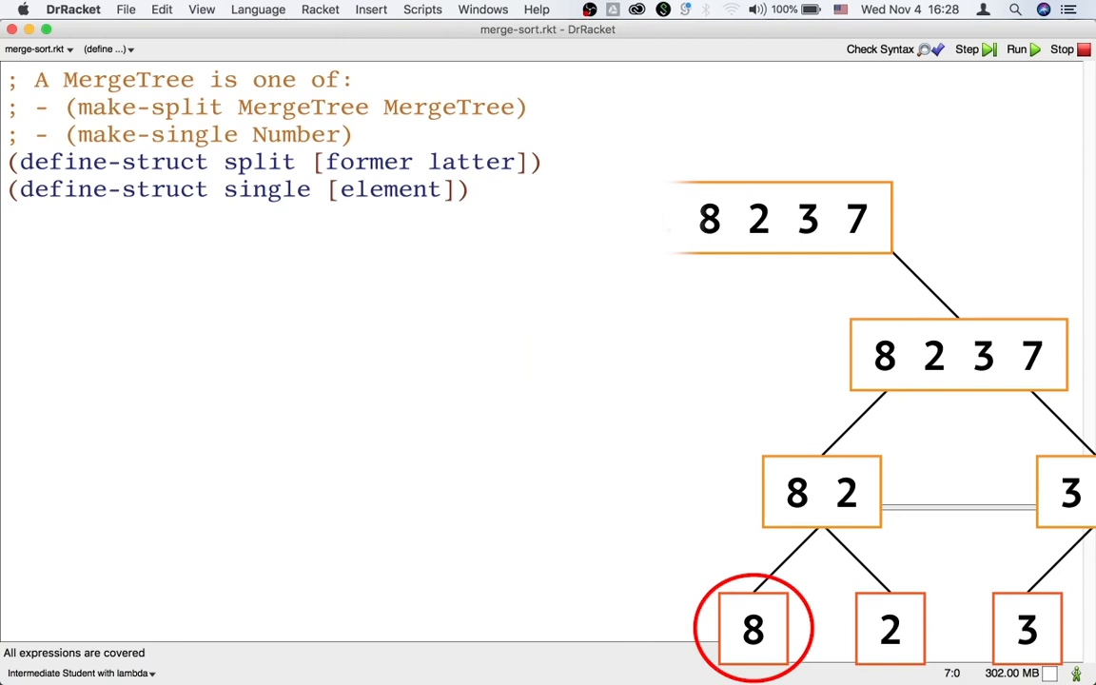
pyautogui.write('(define mt0 (mak')
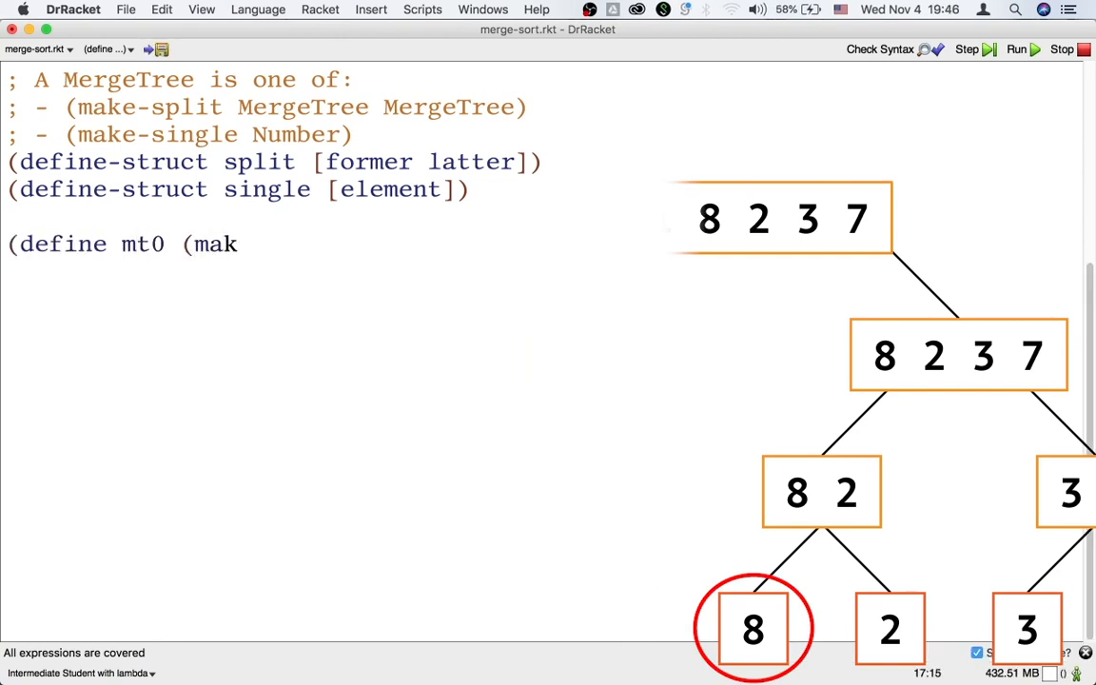
pyautogui.write('e-single 8))')
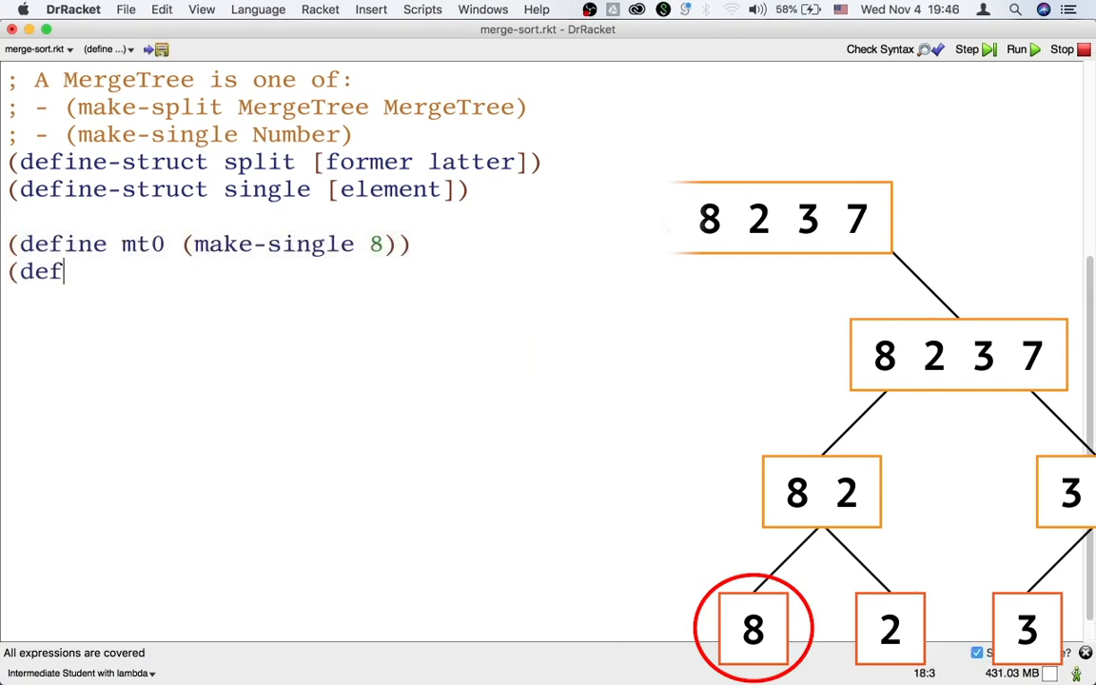
pyautogui.write('ine mt1 (make')
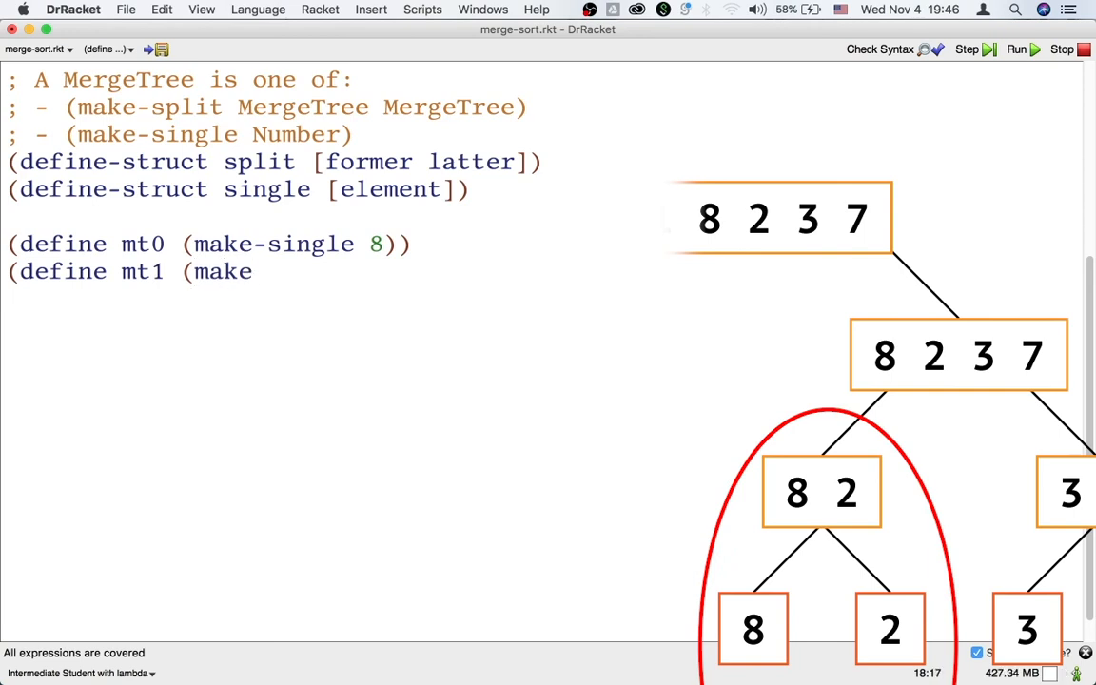
pyautogui.write('-split mt0')
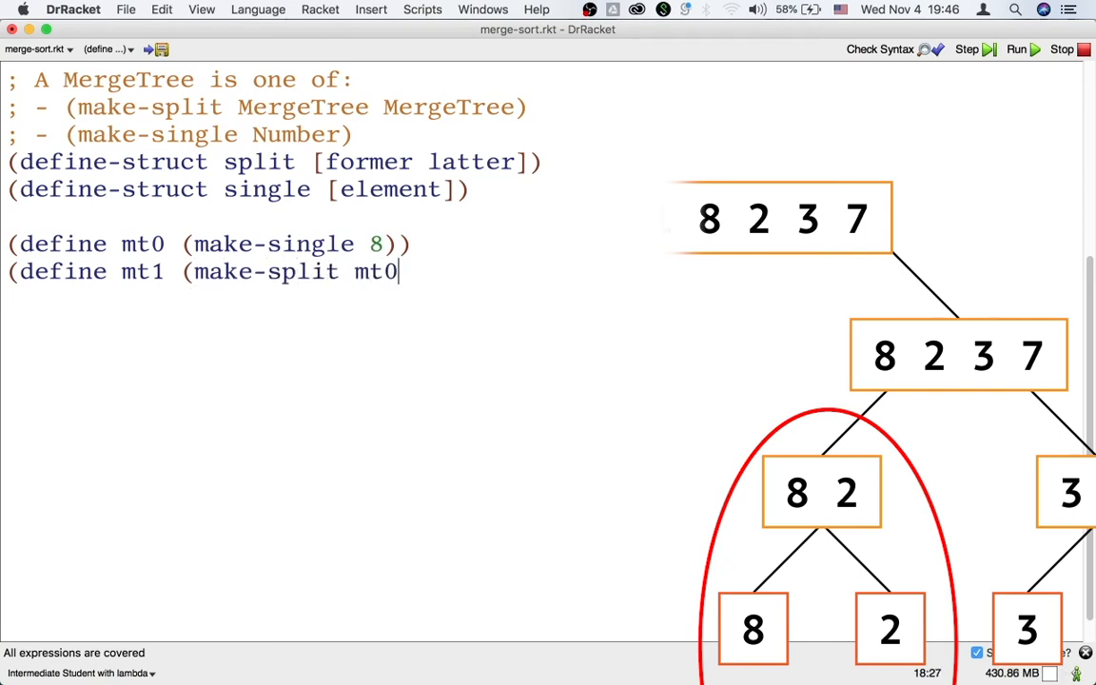
pyautogui.write('(make-single 2')
pyautogui.write('(define')
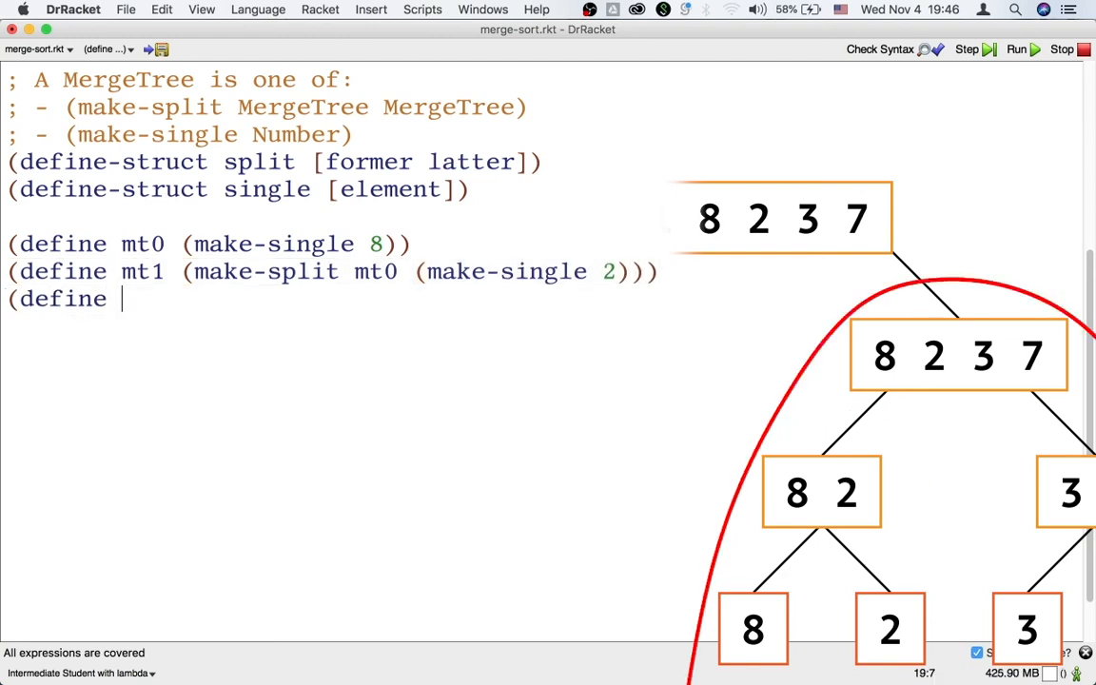
pyautogui.write('mt2 (make-split m')
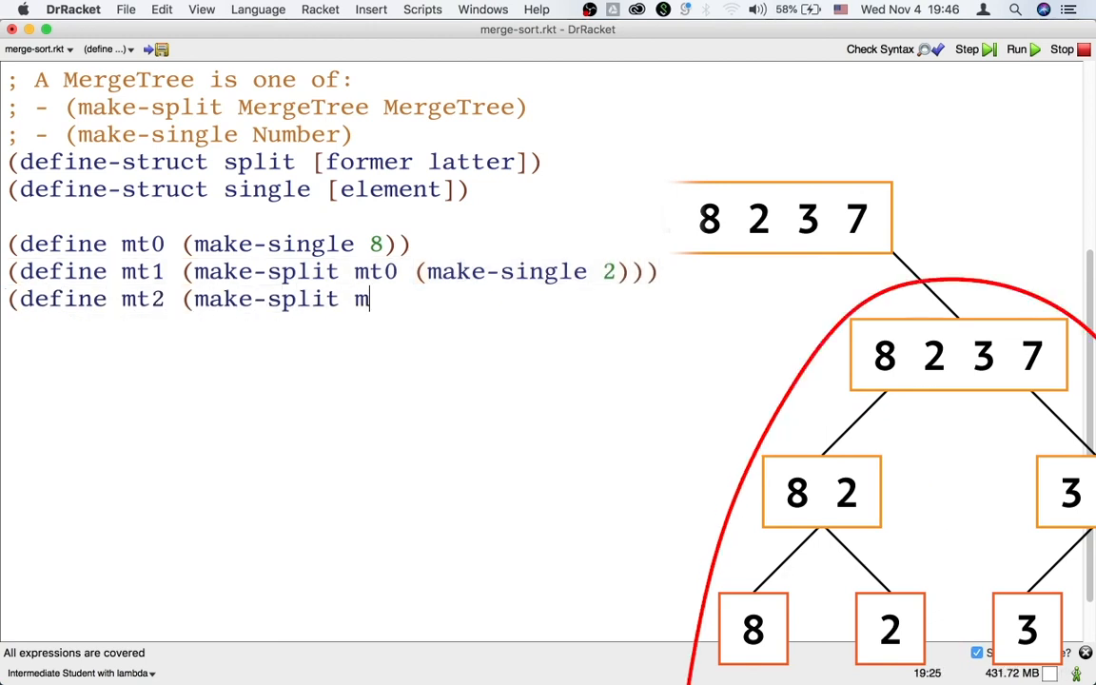